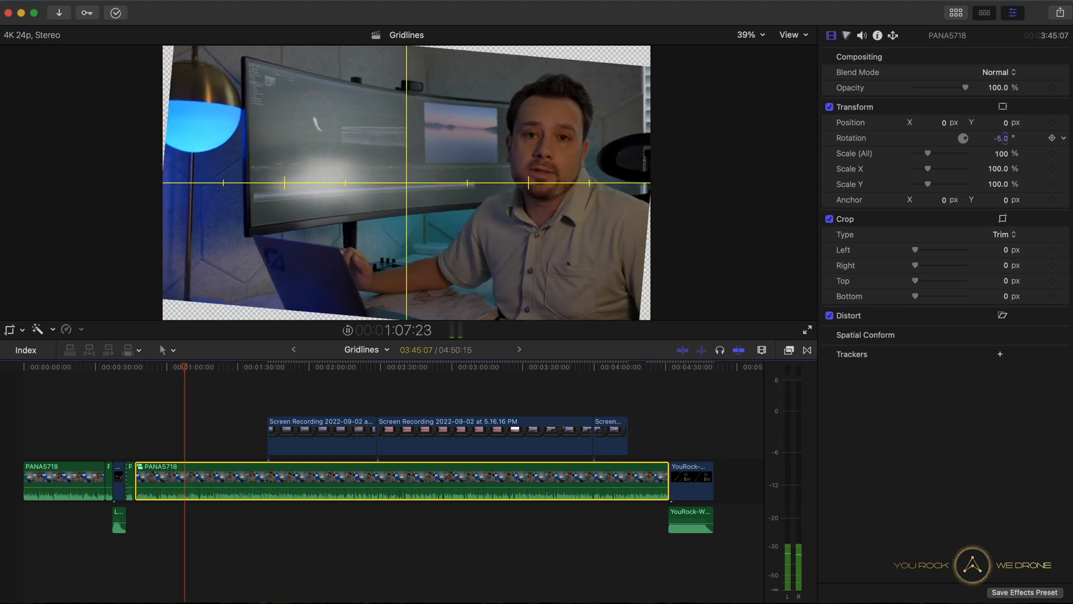
- Turn on the horizon overlay and enlarge the sunset clip to about 307% to inspect the skyline
key(space)
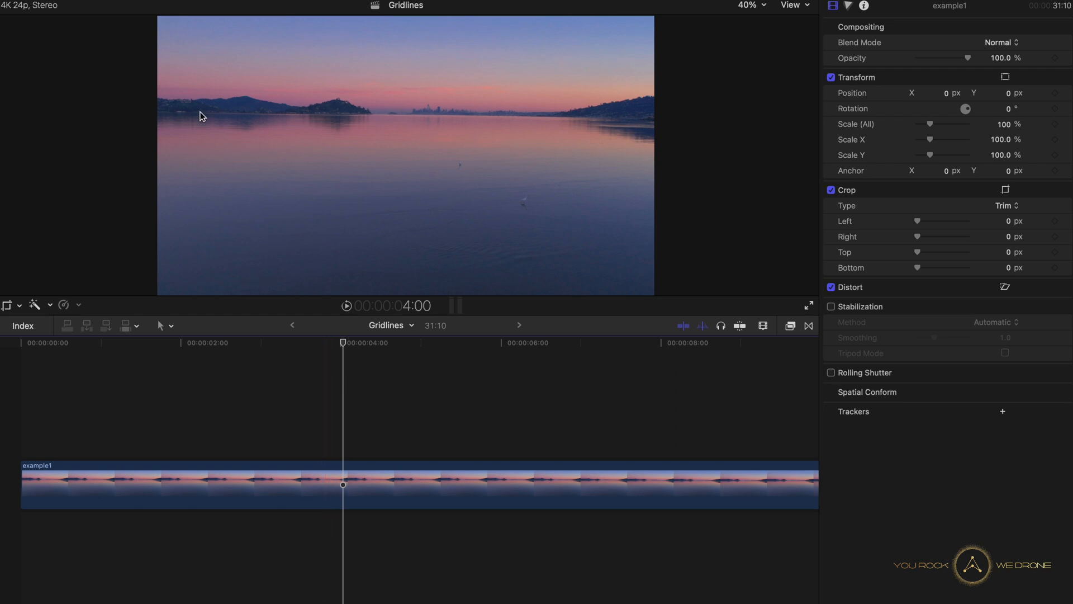
mouse_move(179, 33)
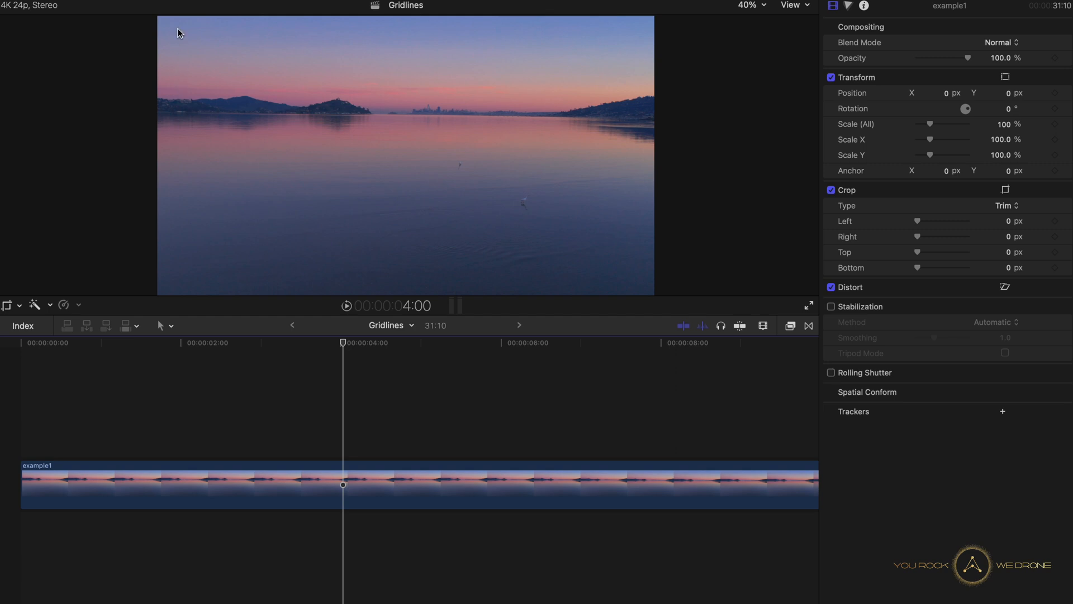
mouse_move(171, 43)
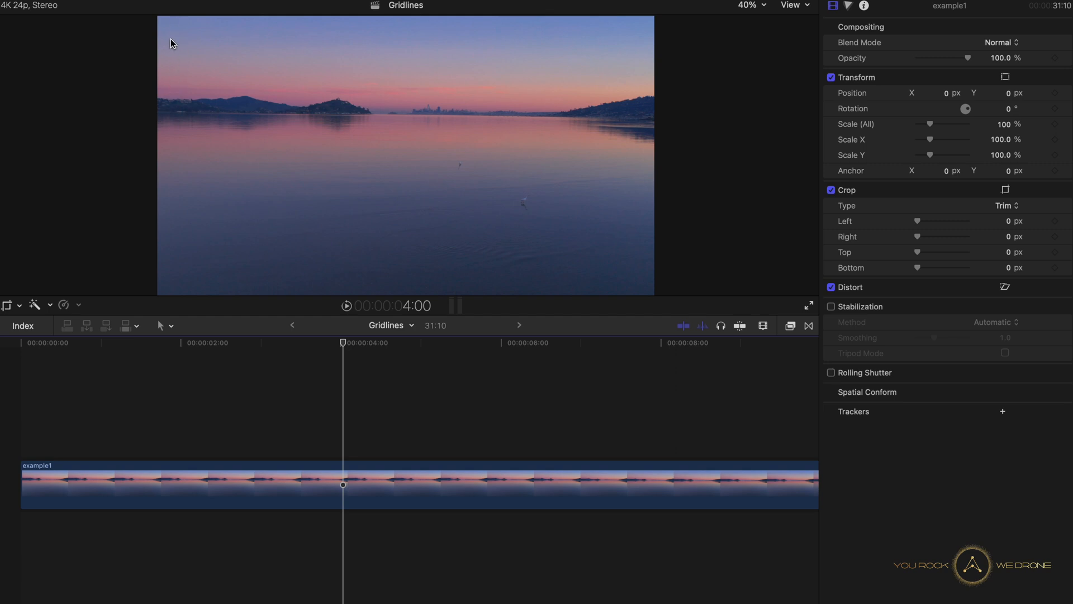
mouse_move(629, 72)
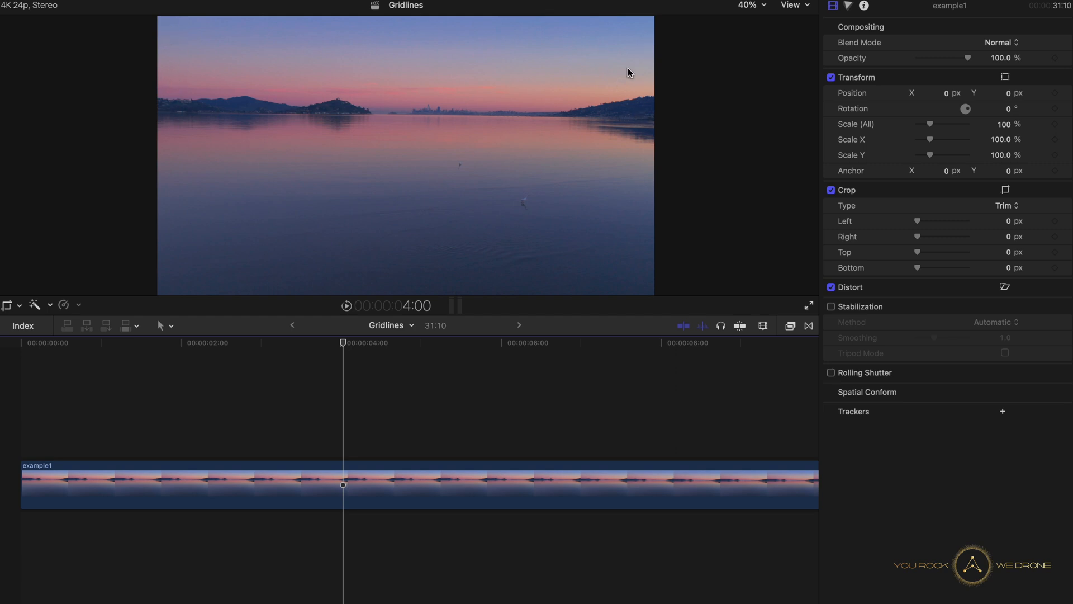
mouse_move(566, 121)
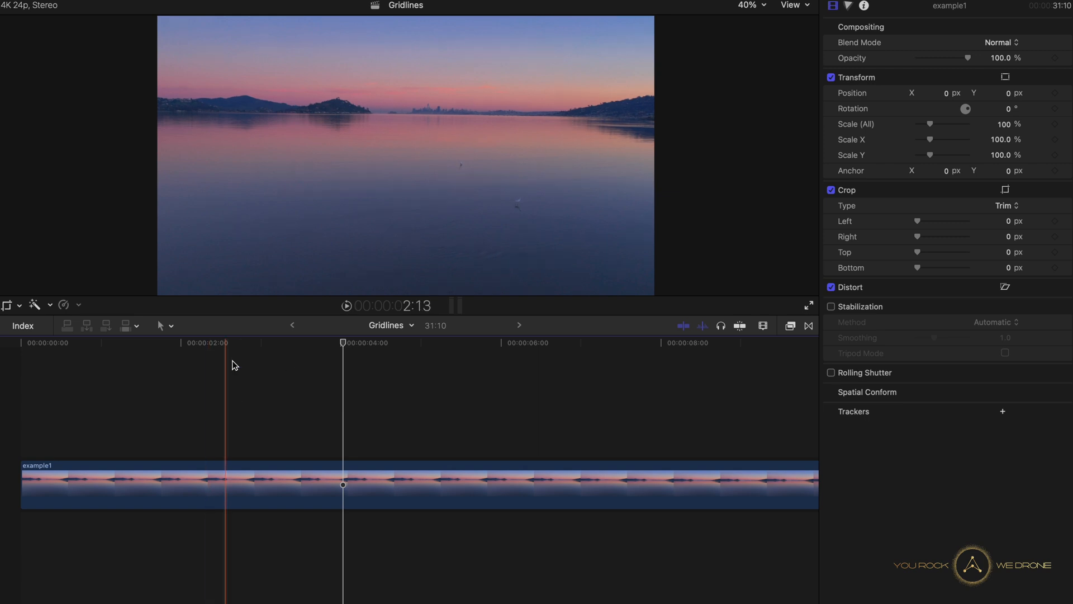
click(791, 5)
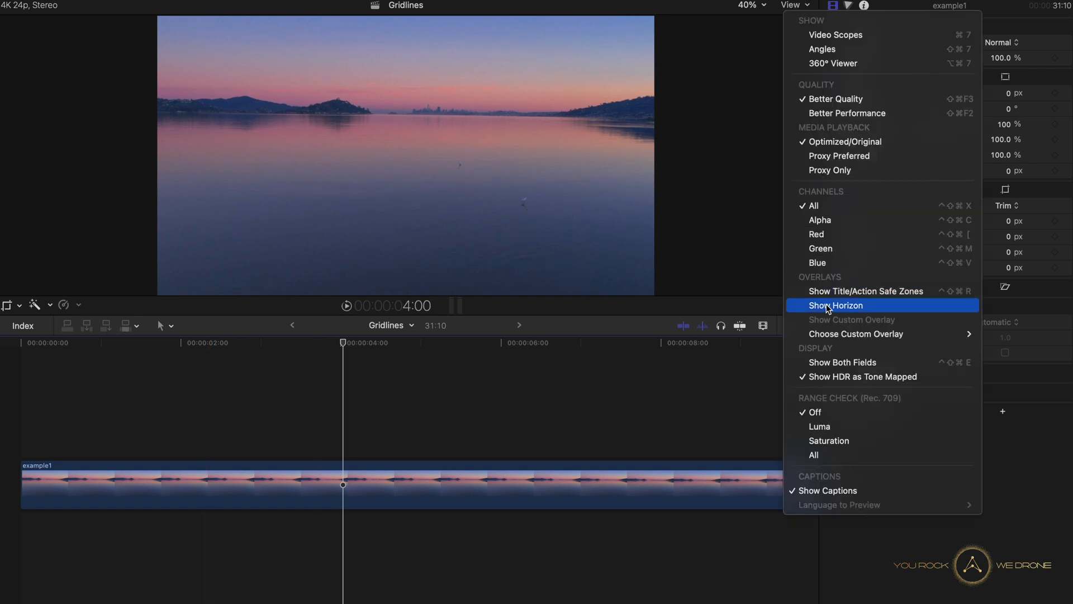
click(834, 305)
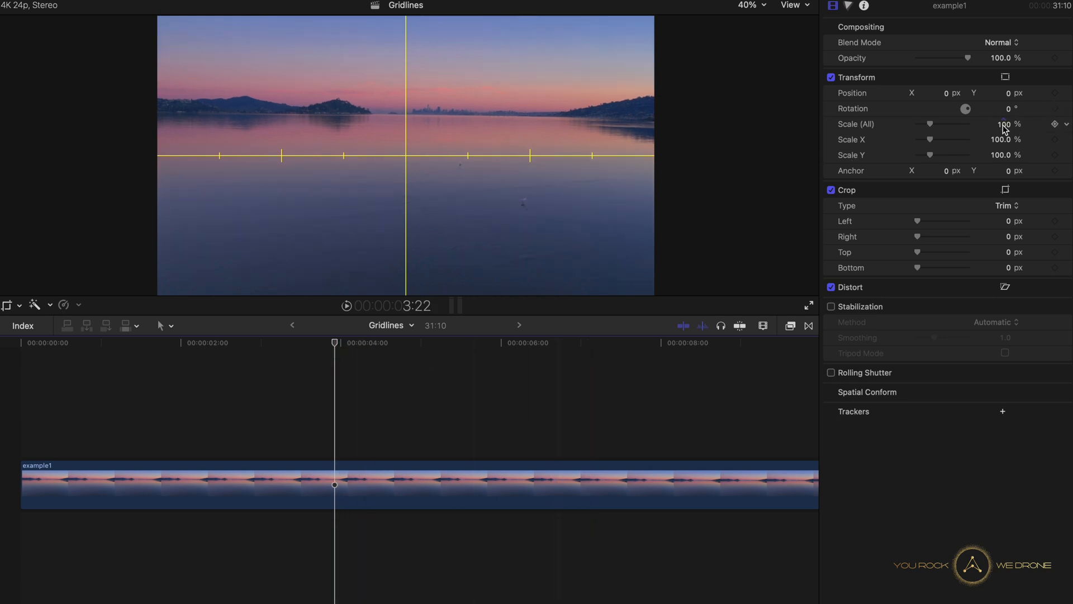
drag(948, 124, 961, 124)
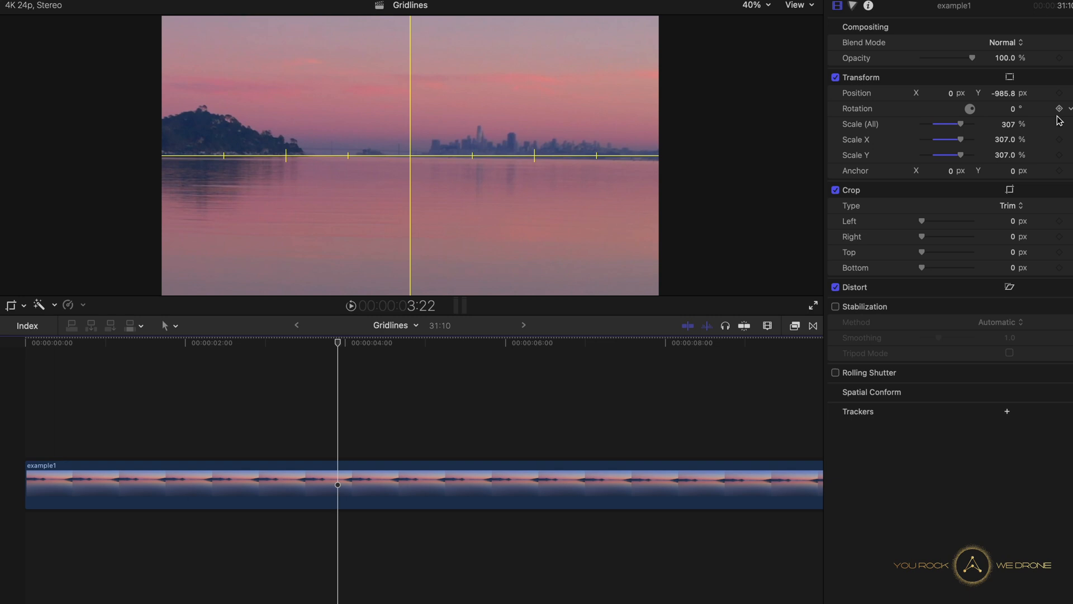
mouse_move(1016, 113)
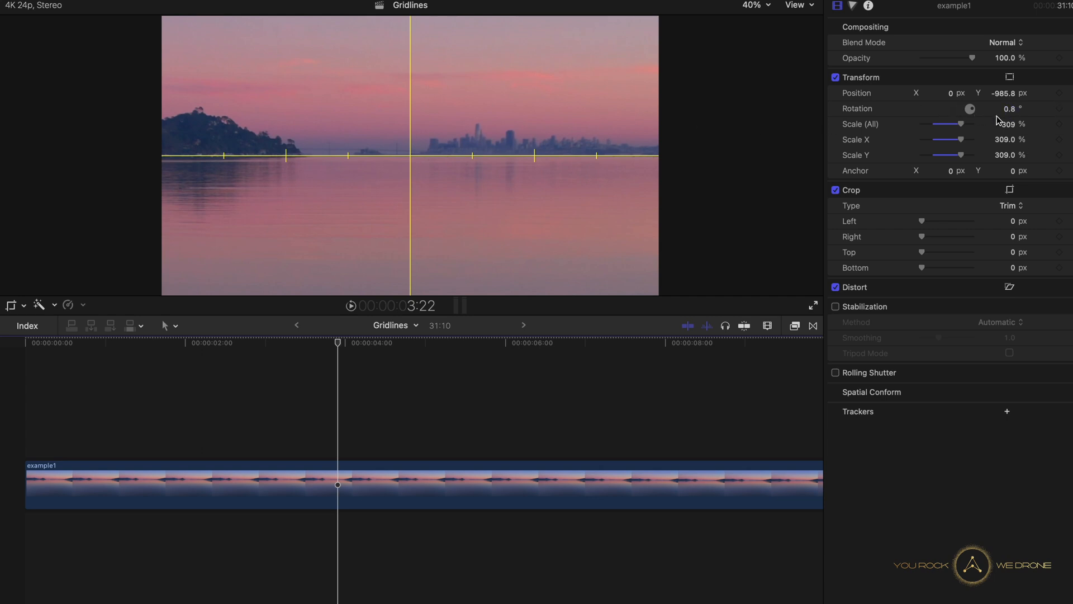
- Set the sunset clip's Rotation to 1° and its Position Y to 0
click(1009, 107)
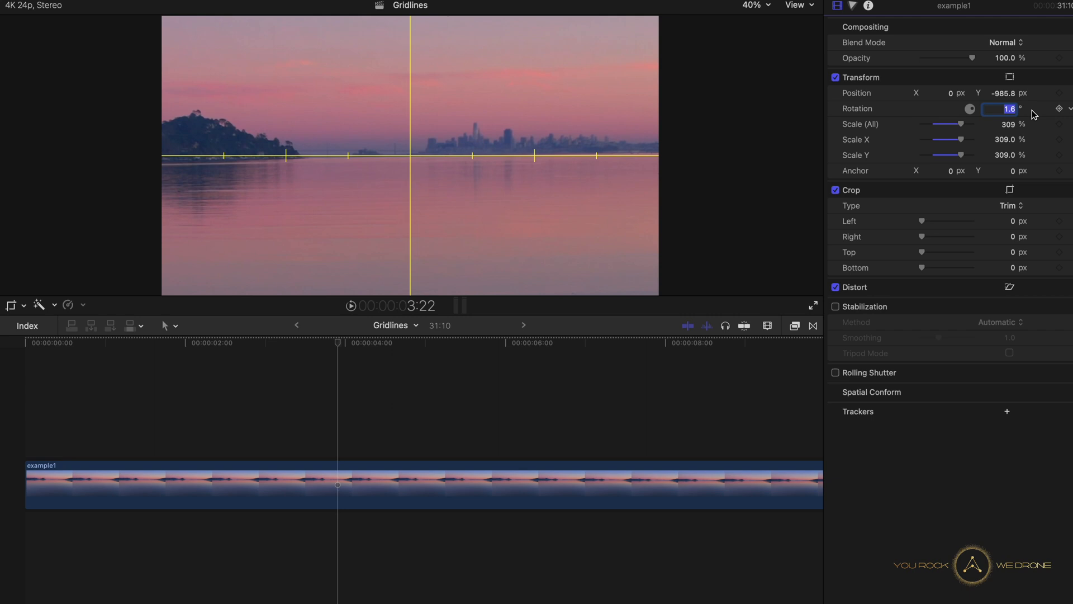
text(1)
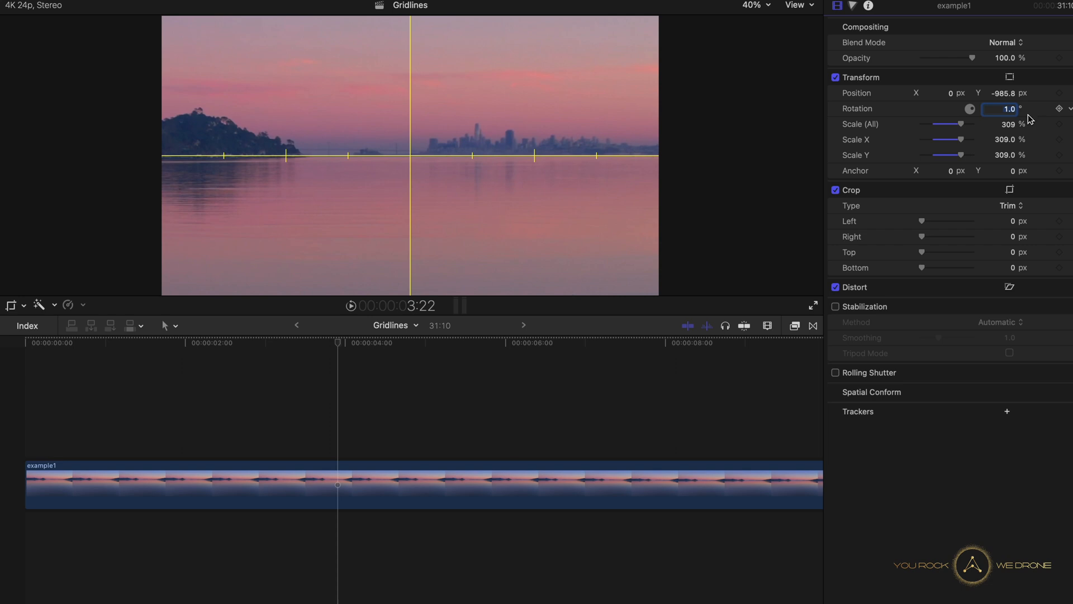
mouse_move(844, 101)
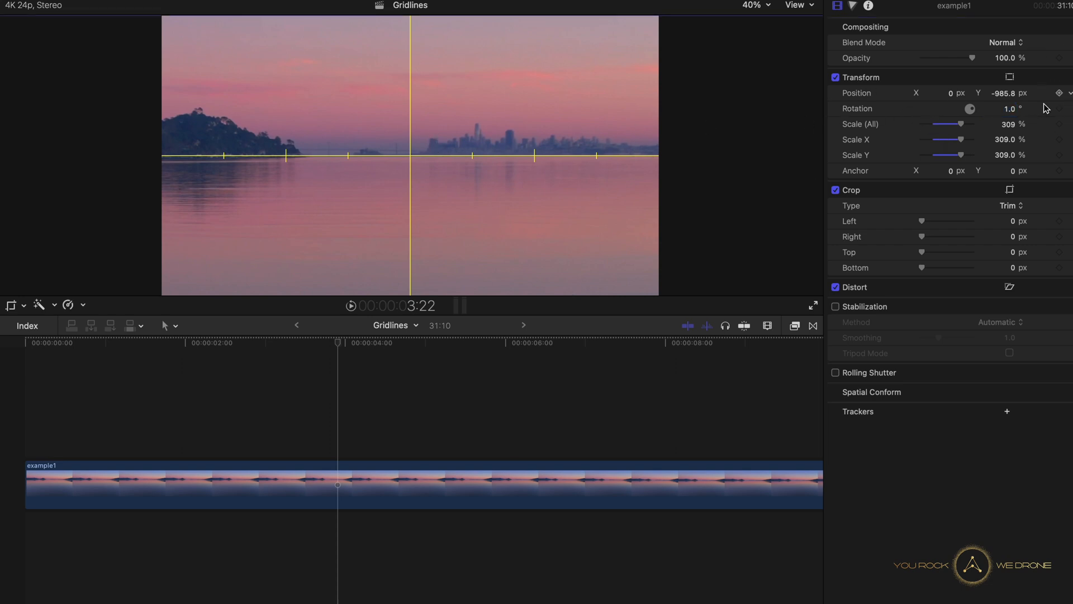
double_click(1007, 124)
text(10)
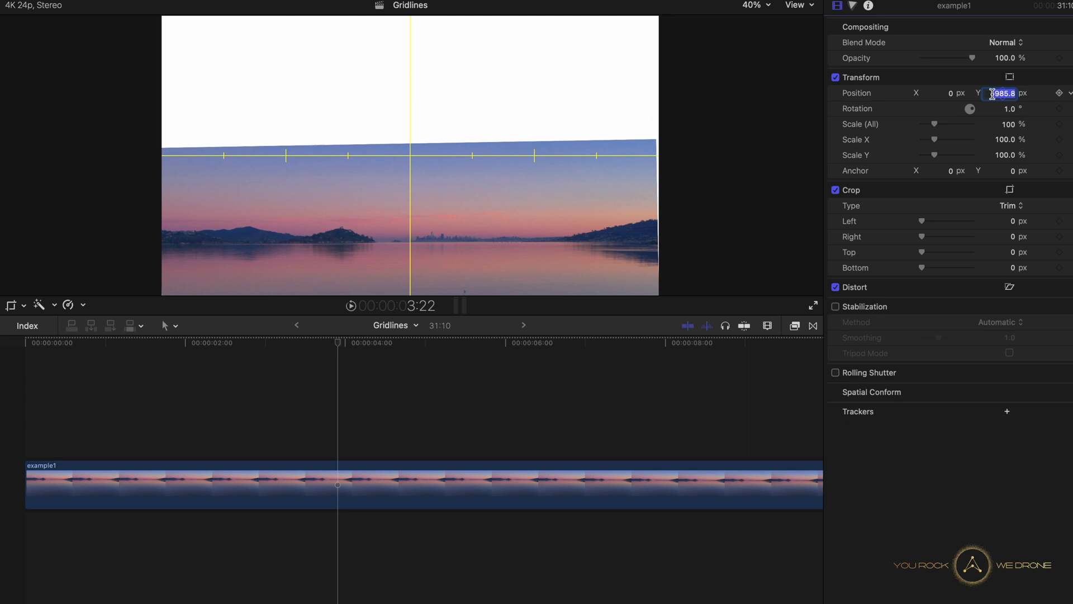
text(0)
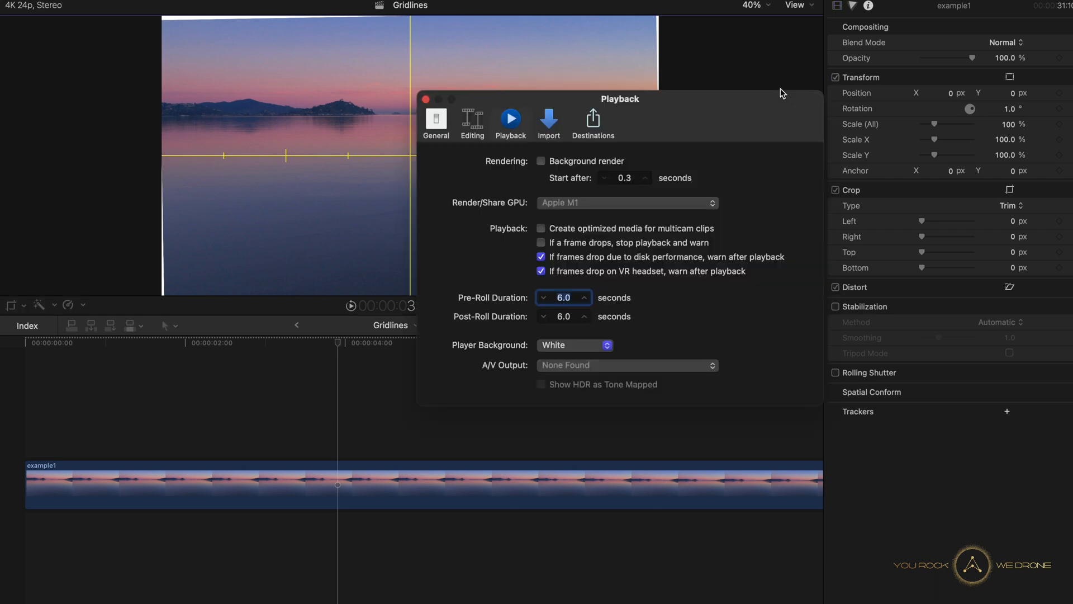
mouse_move(565, 110)
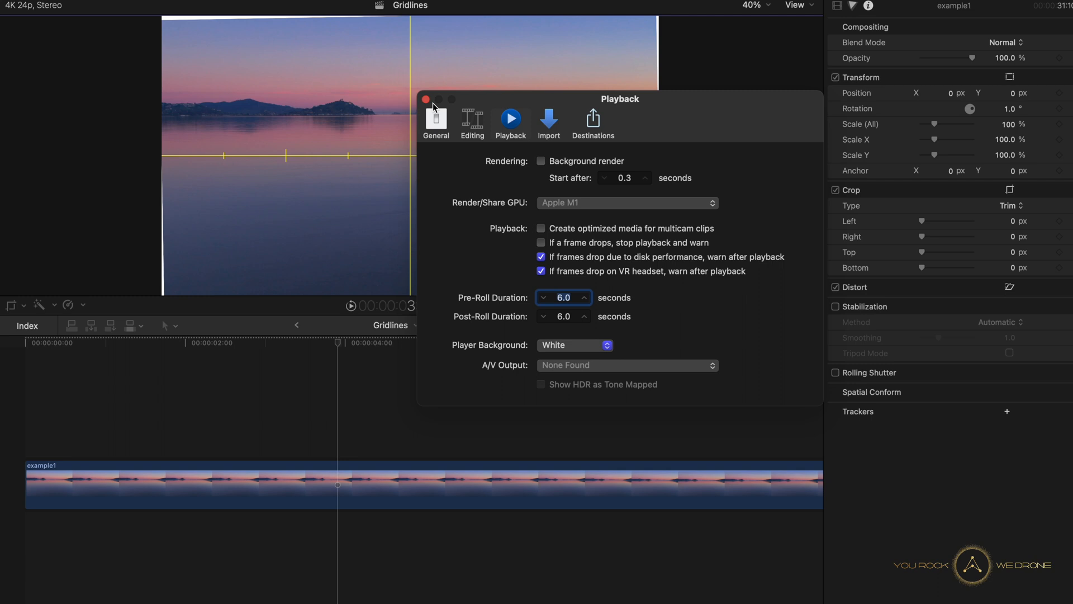
- Set the Playback Player Background to Checkerboard, then close Preferences
click(425, 99)
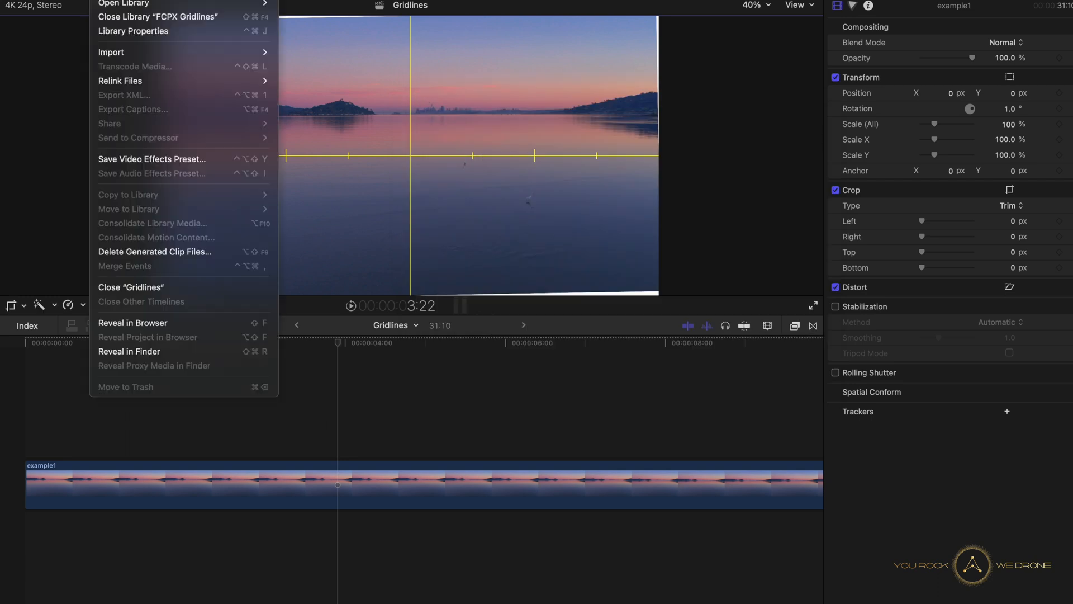
click(21, 6)
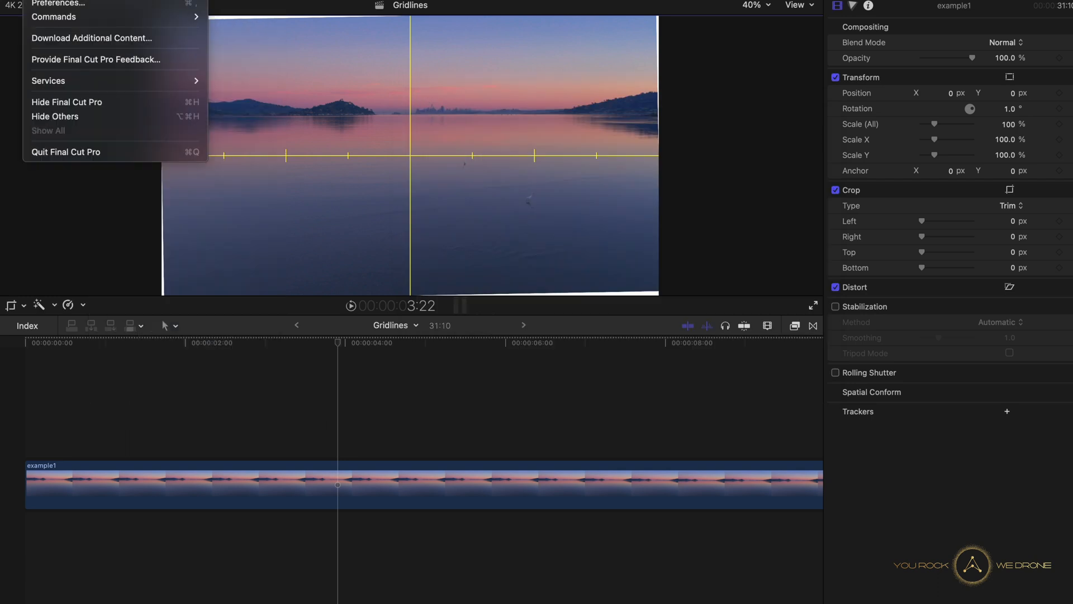
mouse_move(66, 4)
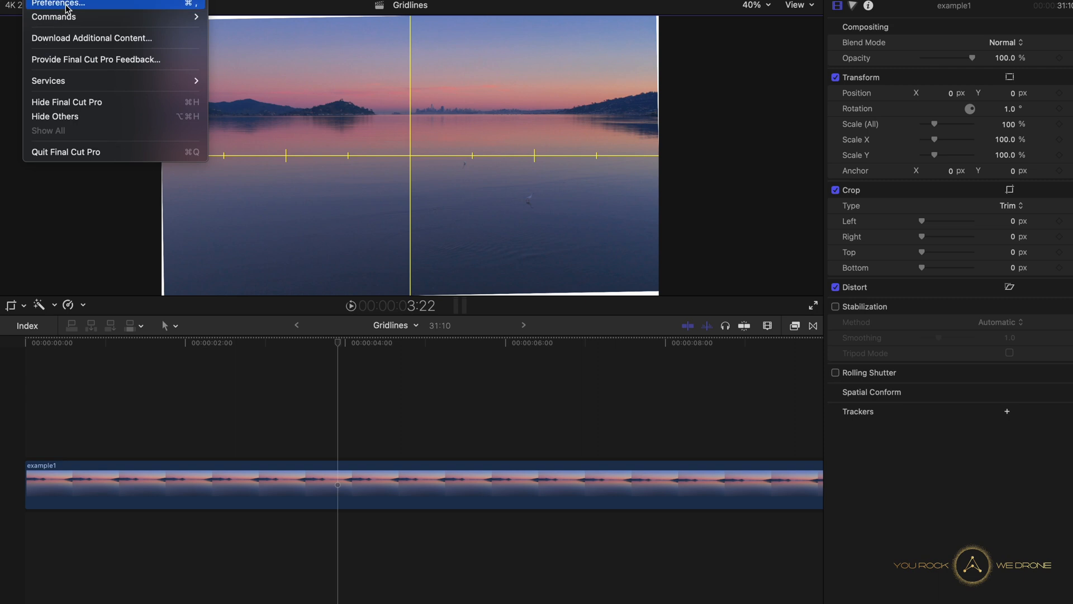
click(58, 4)
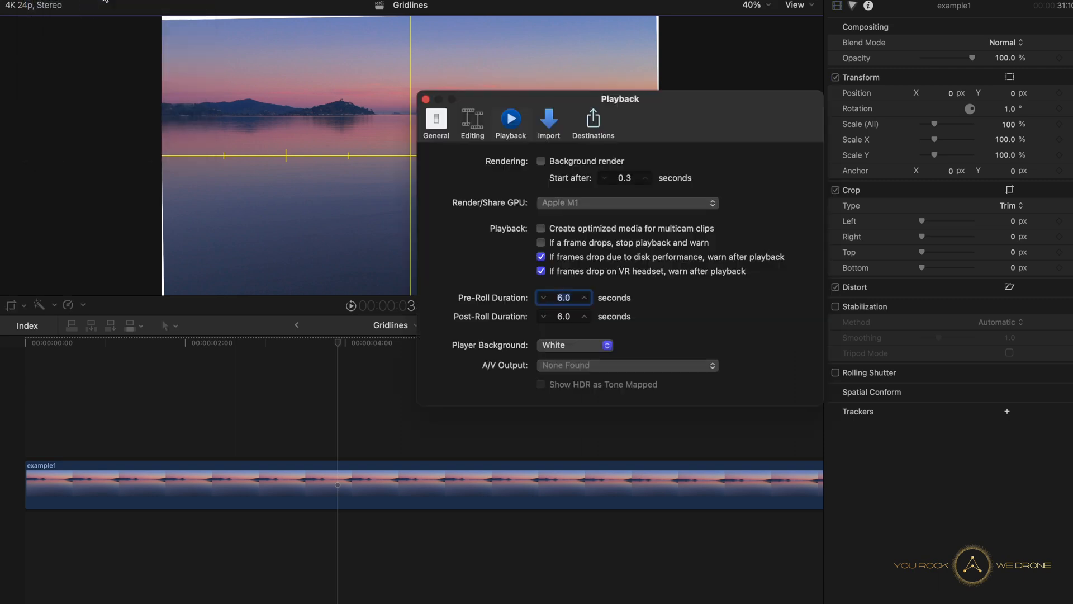
mouse_move(498, 138)
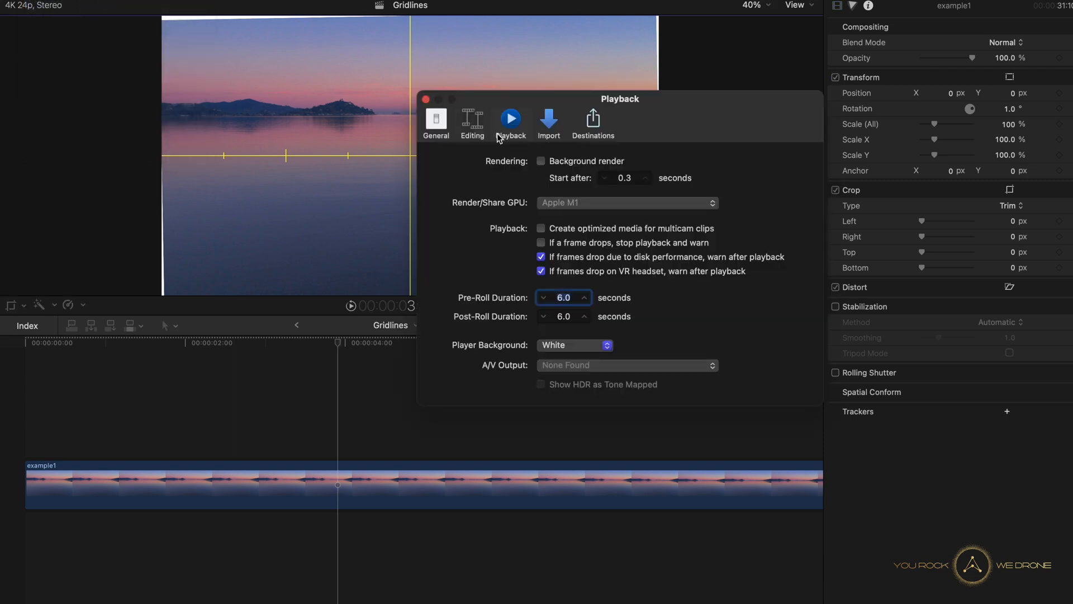
mouse_move(503, 352)
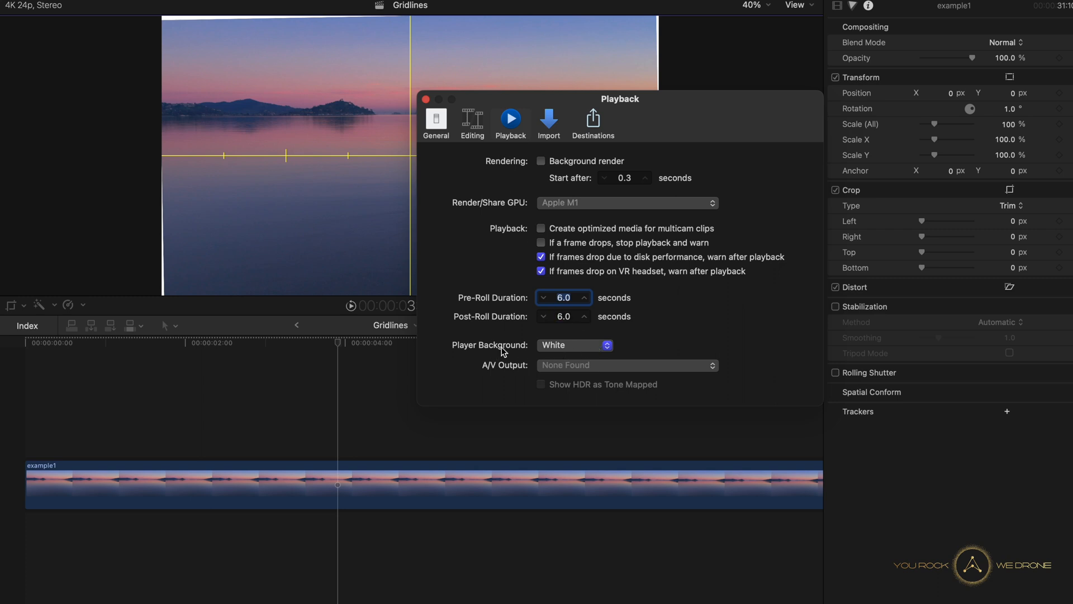
click(574, 344)
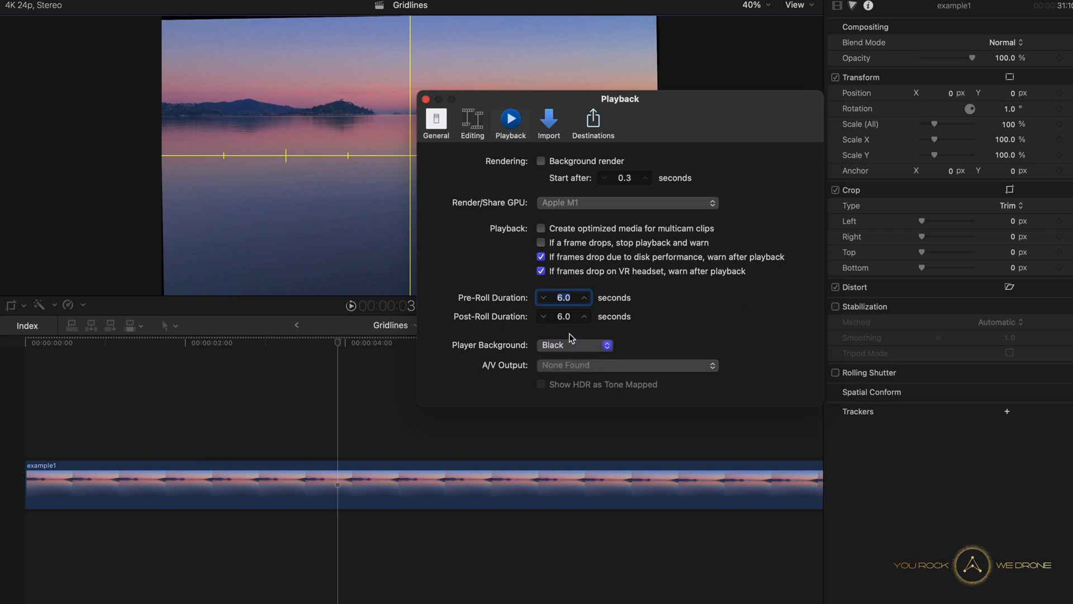
click(573, 344)
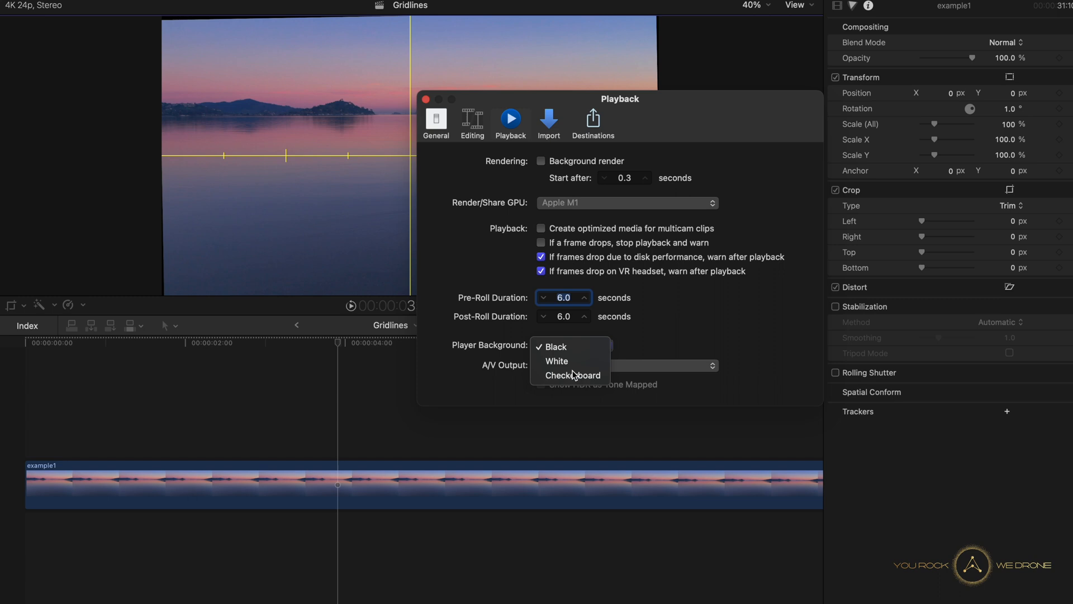
click(573, 375)
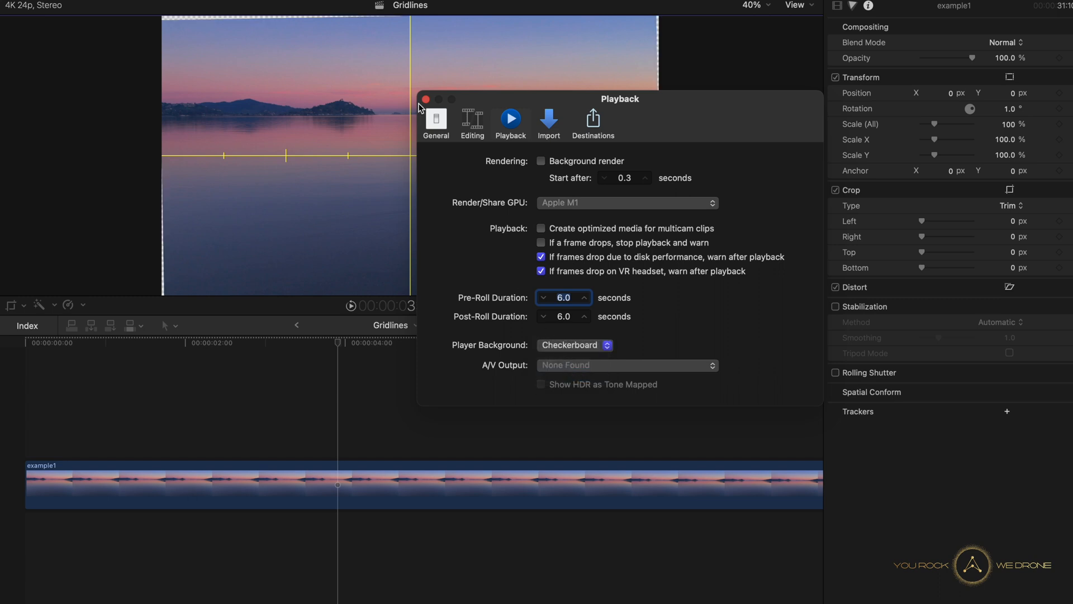
click(424, 99)
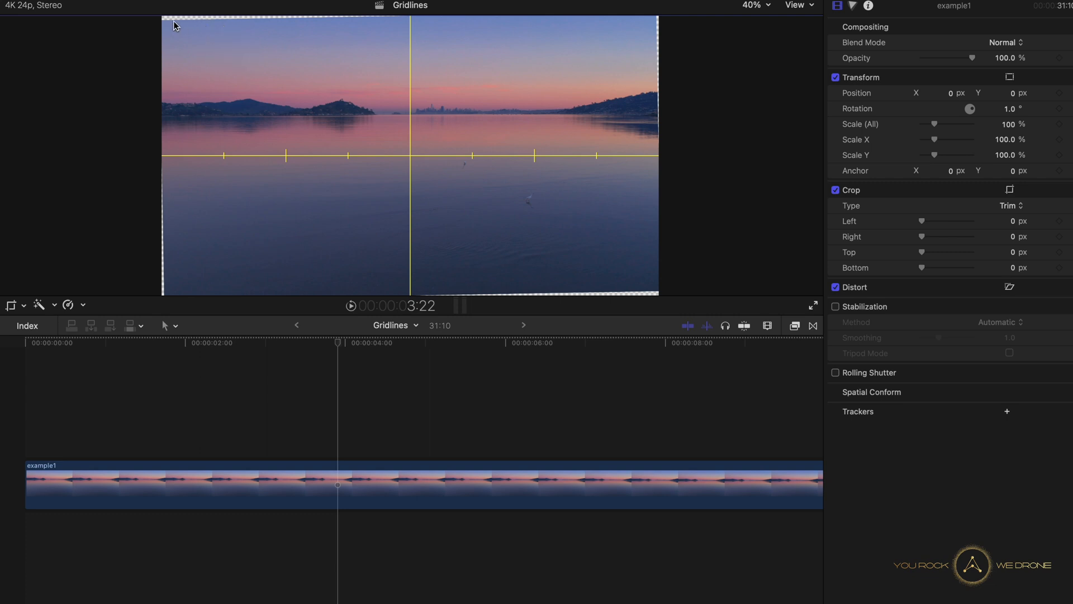
mouse_move(783, 143)
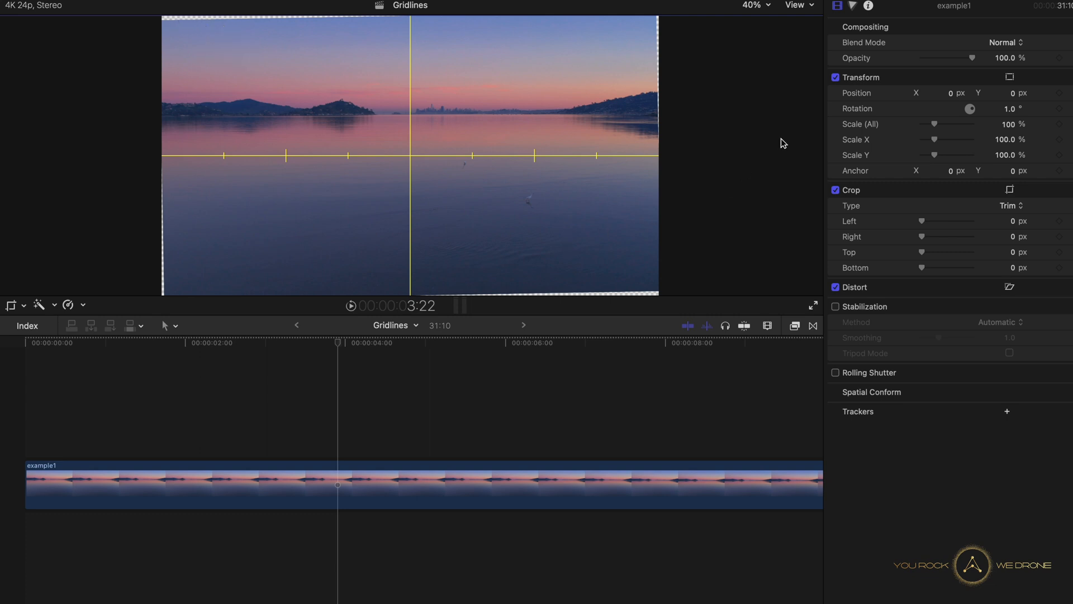